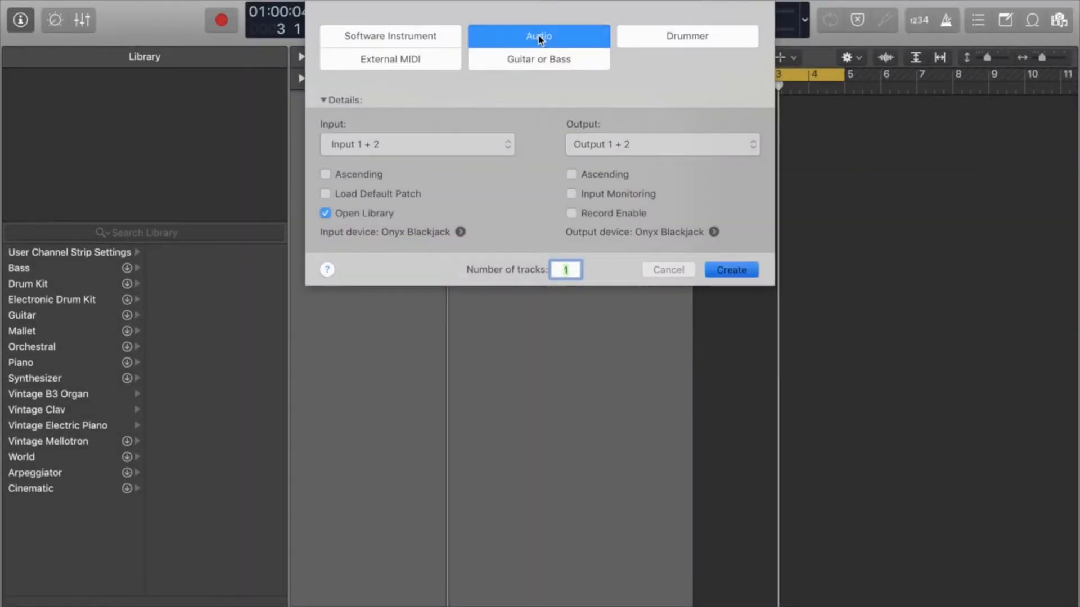
# - Create a new audio track and rename it 'resample'
pyautogui.click(730, 269)
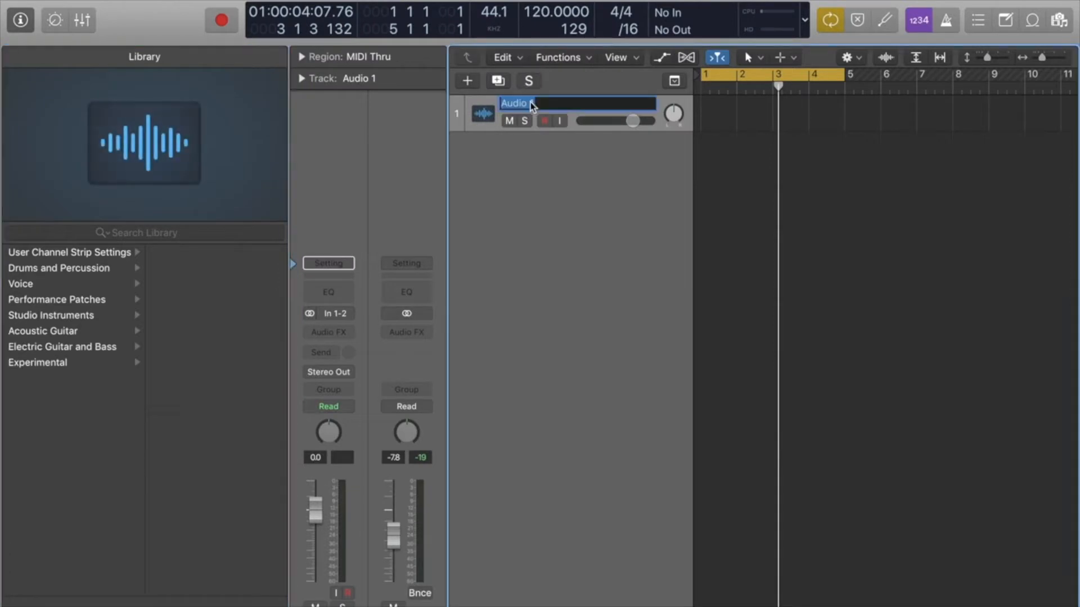
pyautogui.write('resample')
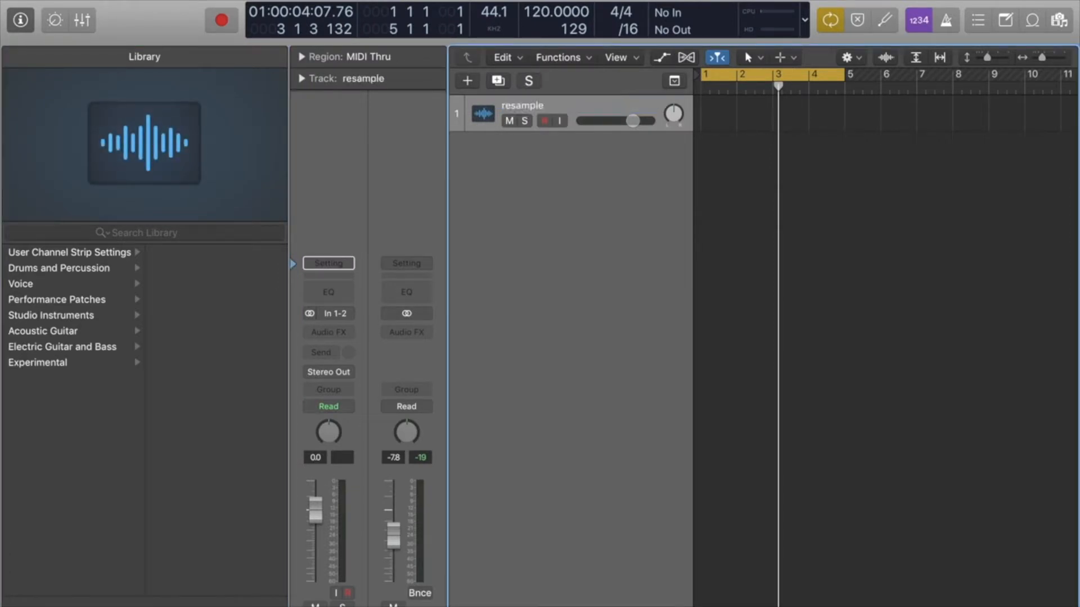
pyautogui.click(329, 314)
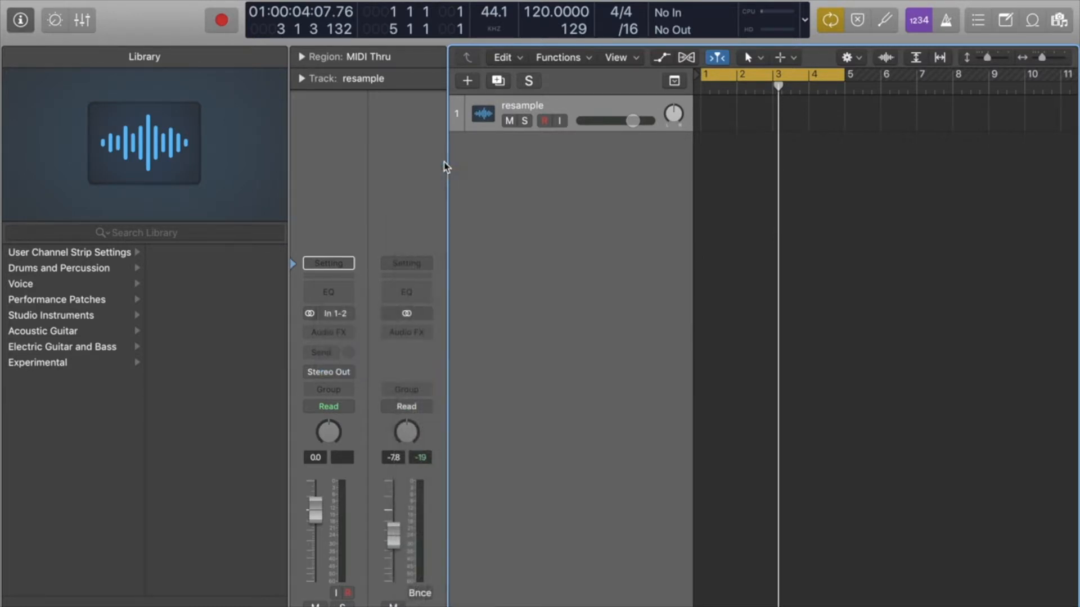
# - Route the resample track from Bus 1 to No Output and record-arm it
pyautogui.click(333, 314)
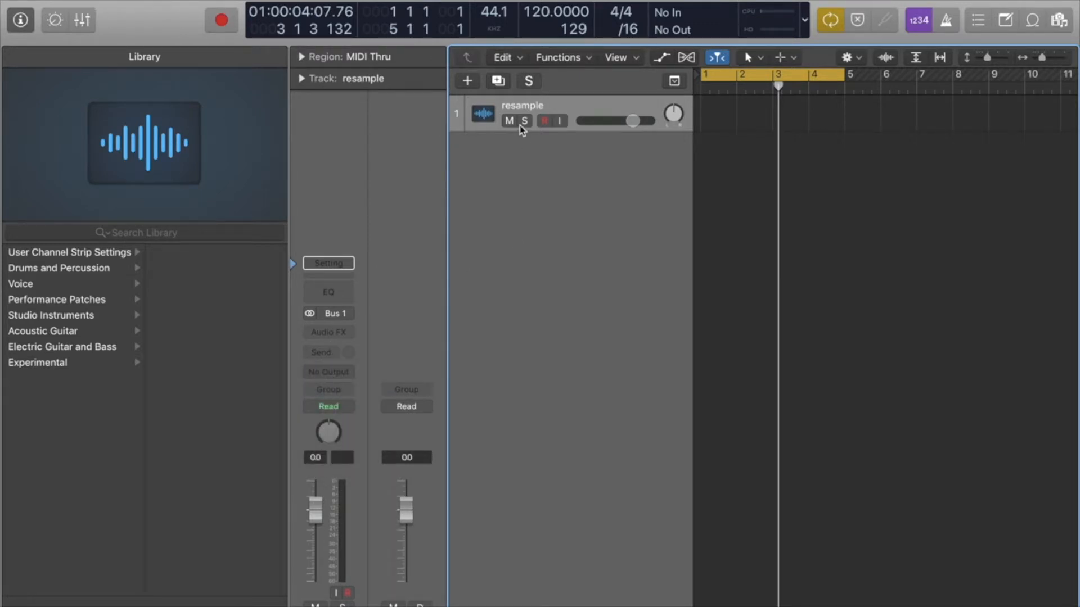
pyautogui.click(466, 81)
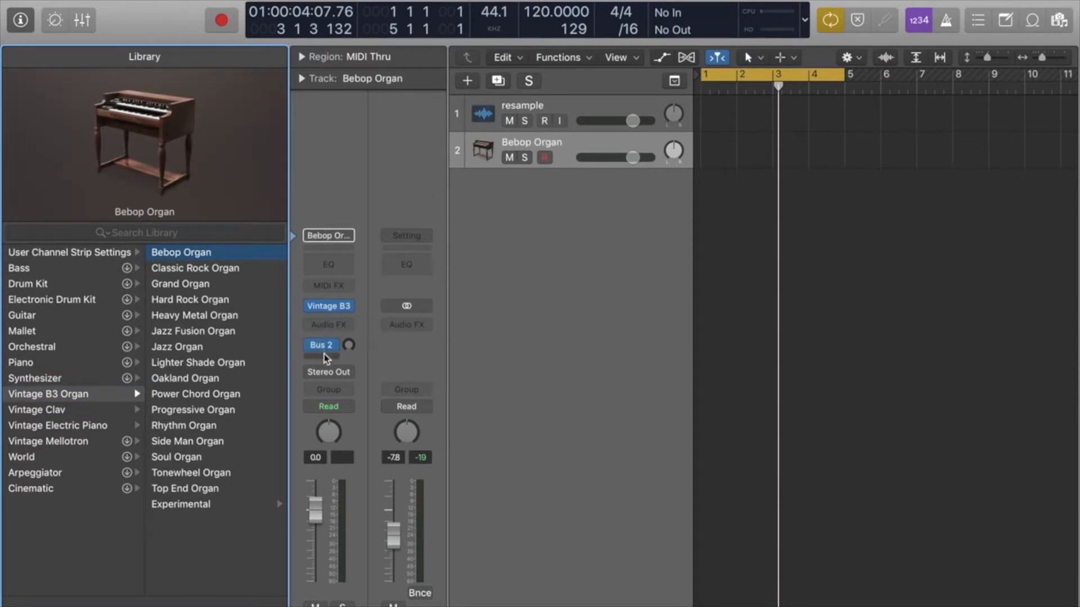
# - Add a send on the Bebop Organ track routed to Bus 1
pyautogui.click(321, 345)
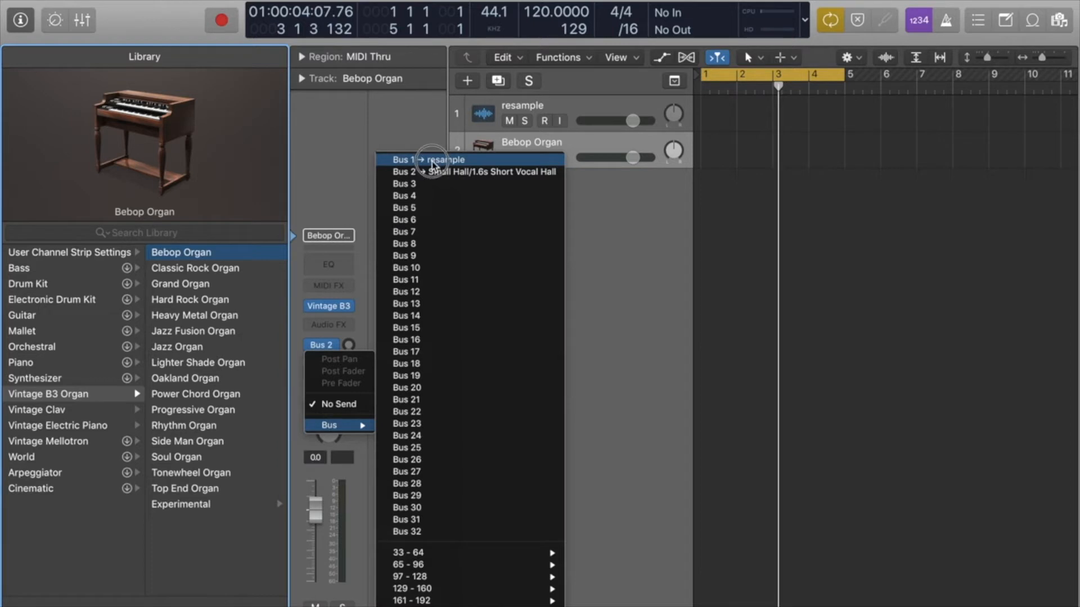
pyautogui.click(404, 159)
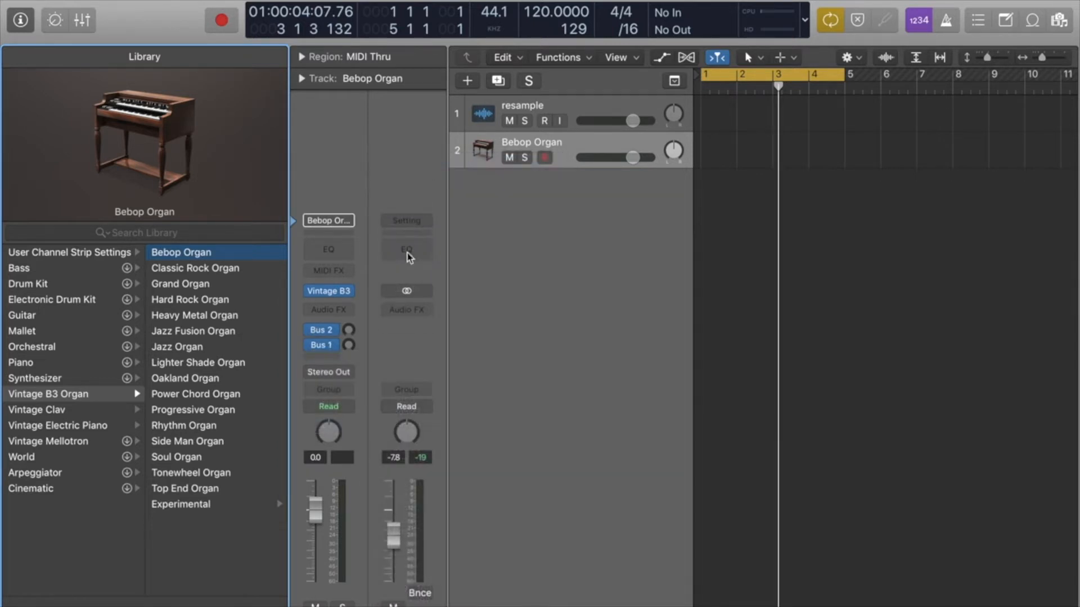
pyautogui.click(321, 344)
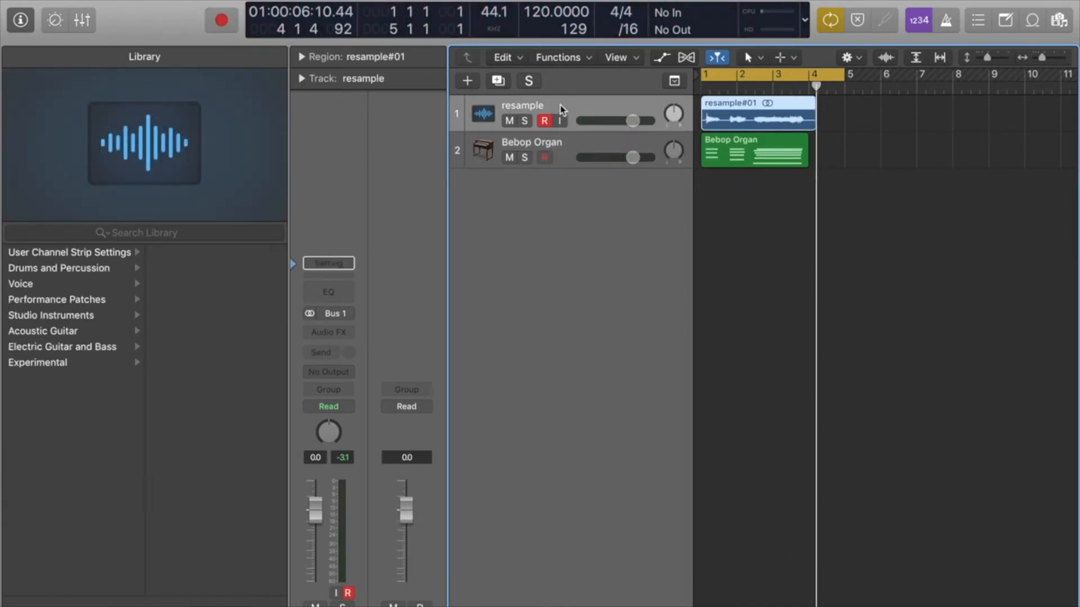
# - Add a second audio track, Audio 2, for the recorded organ audio
pyautogui.click(466, 81)
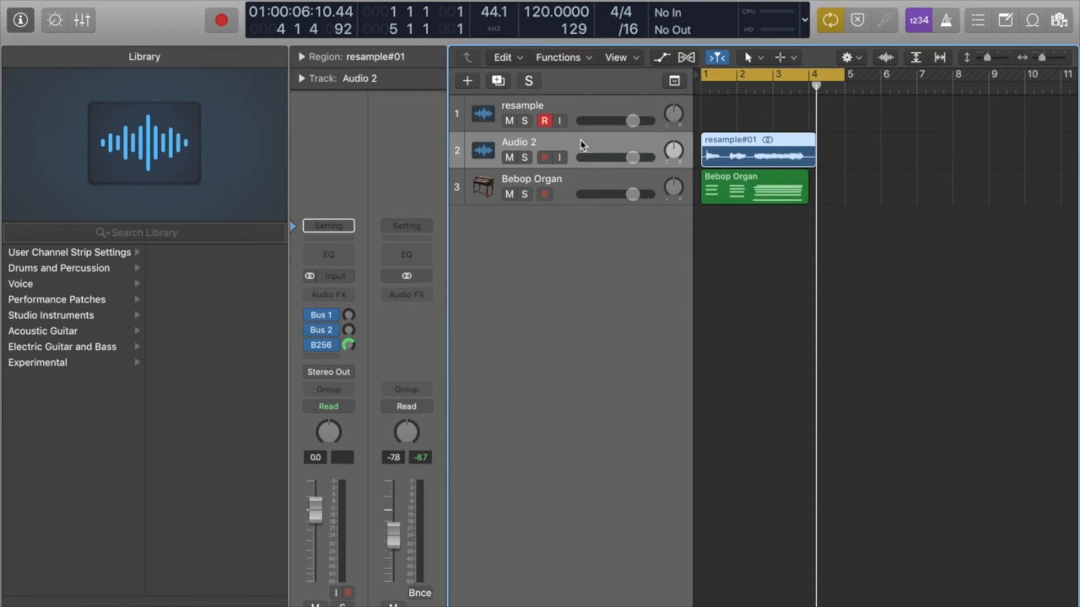
# - Rename Audio 2 to 'bebop organ' and mute the Bebop Organ MIDI track
pyautogui.doubleClick(520, 142)
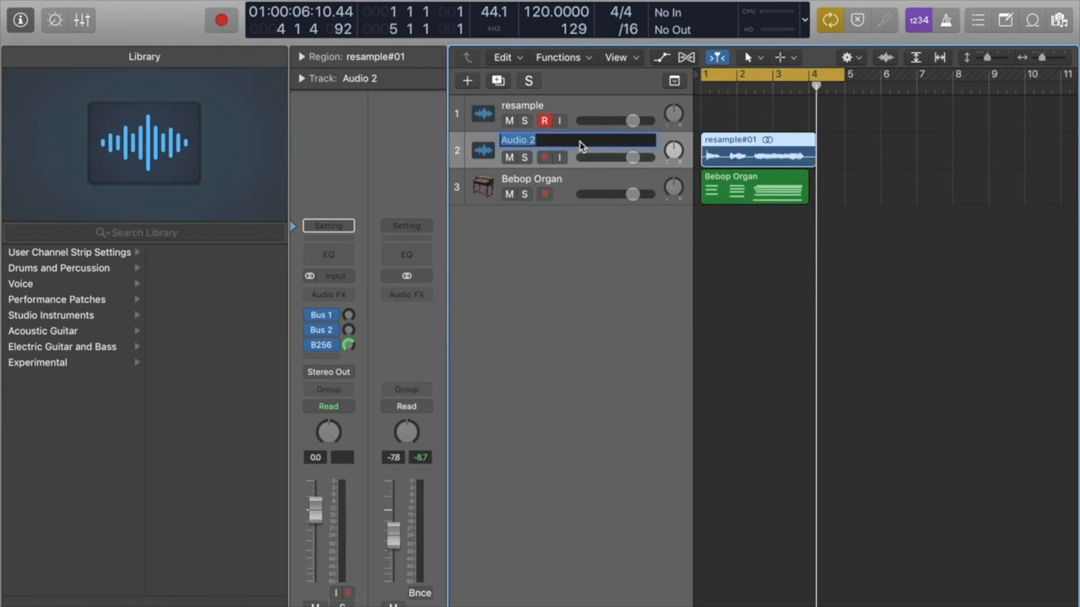
pyautogui.write('bebop organ')
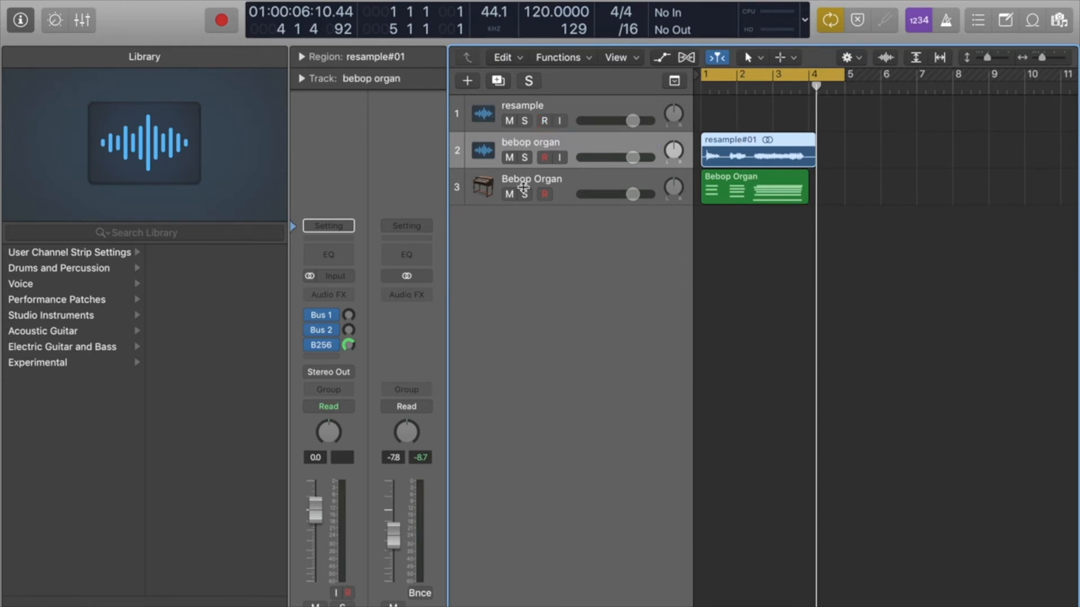
pyautogui.click(533, 185)
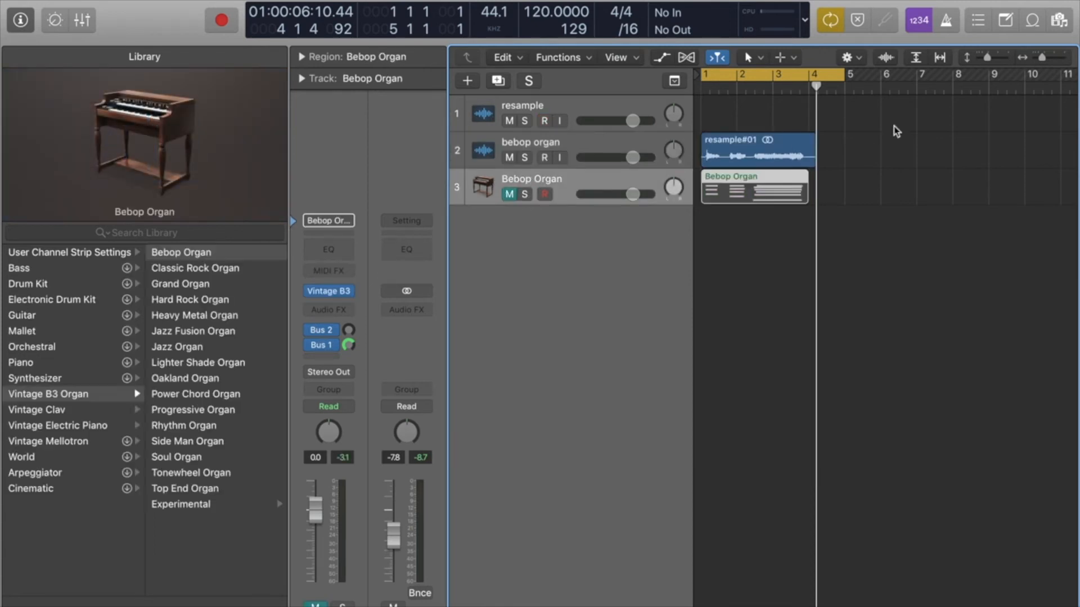